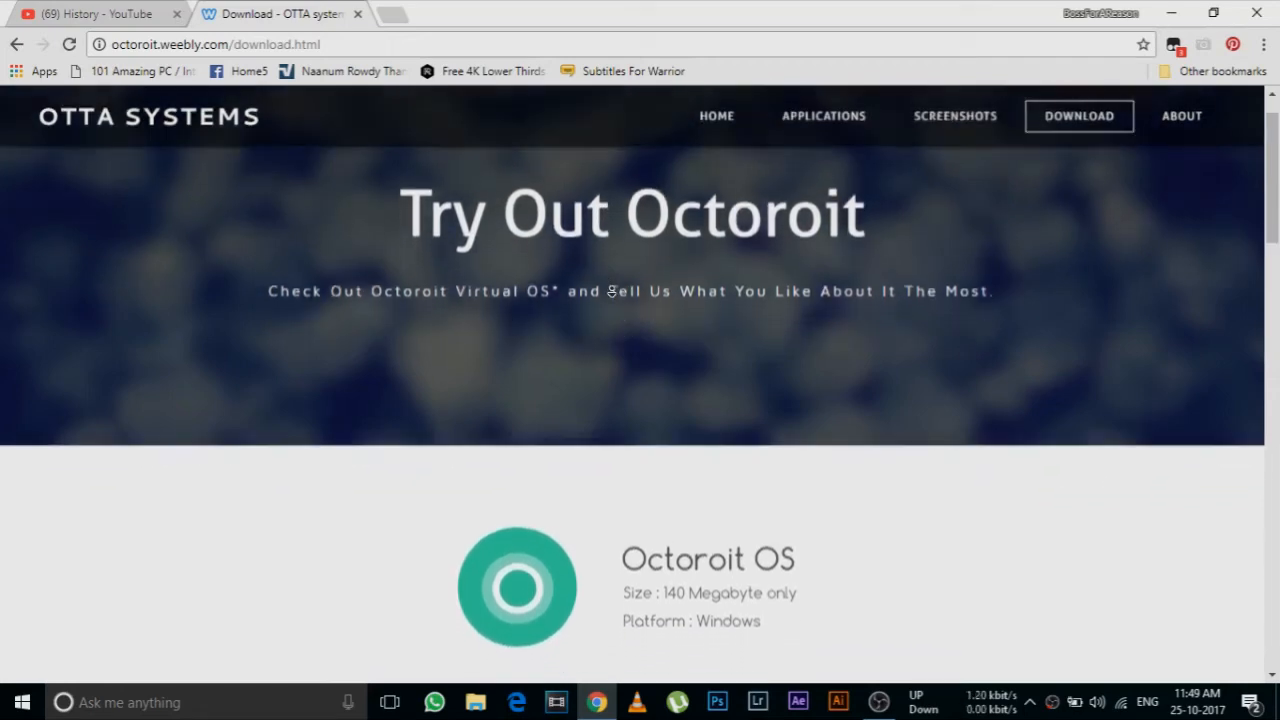
Step: Scroll down through the browser page, then back up slightly
scroll("down", 3)
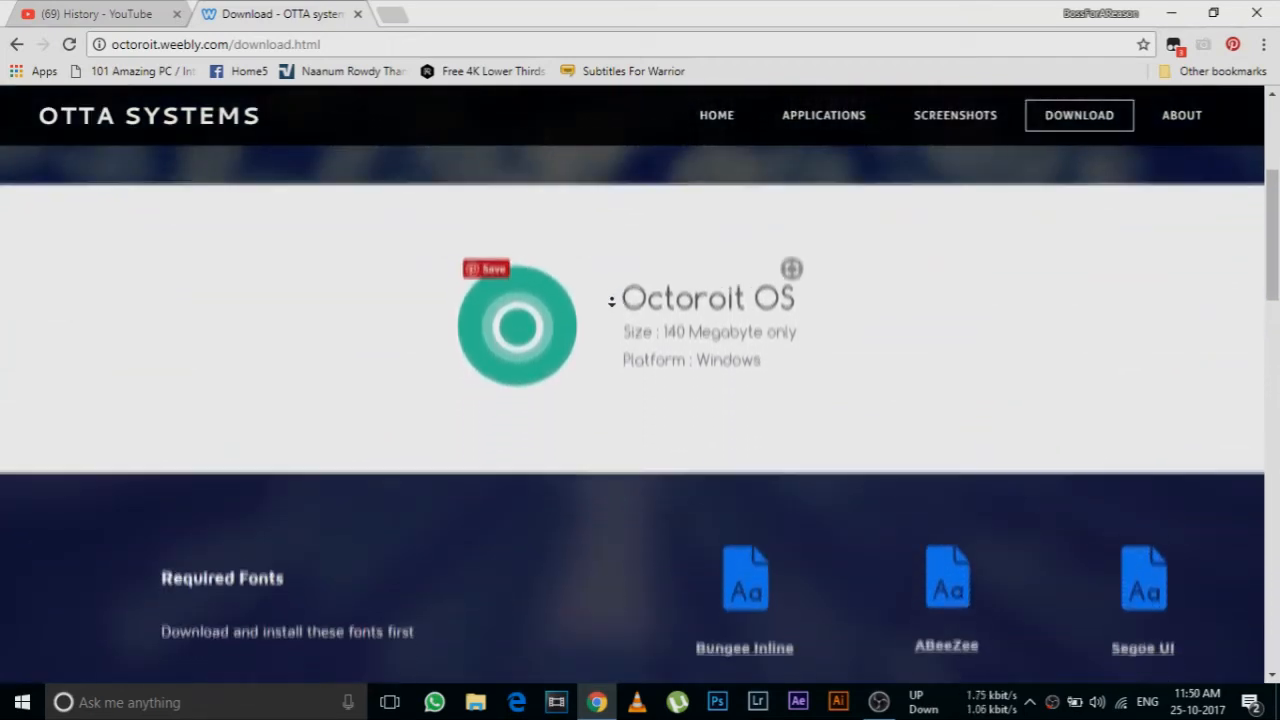
scroll("down", 3)
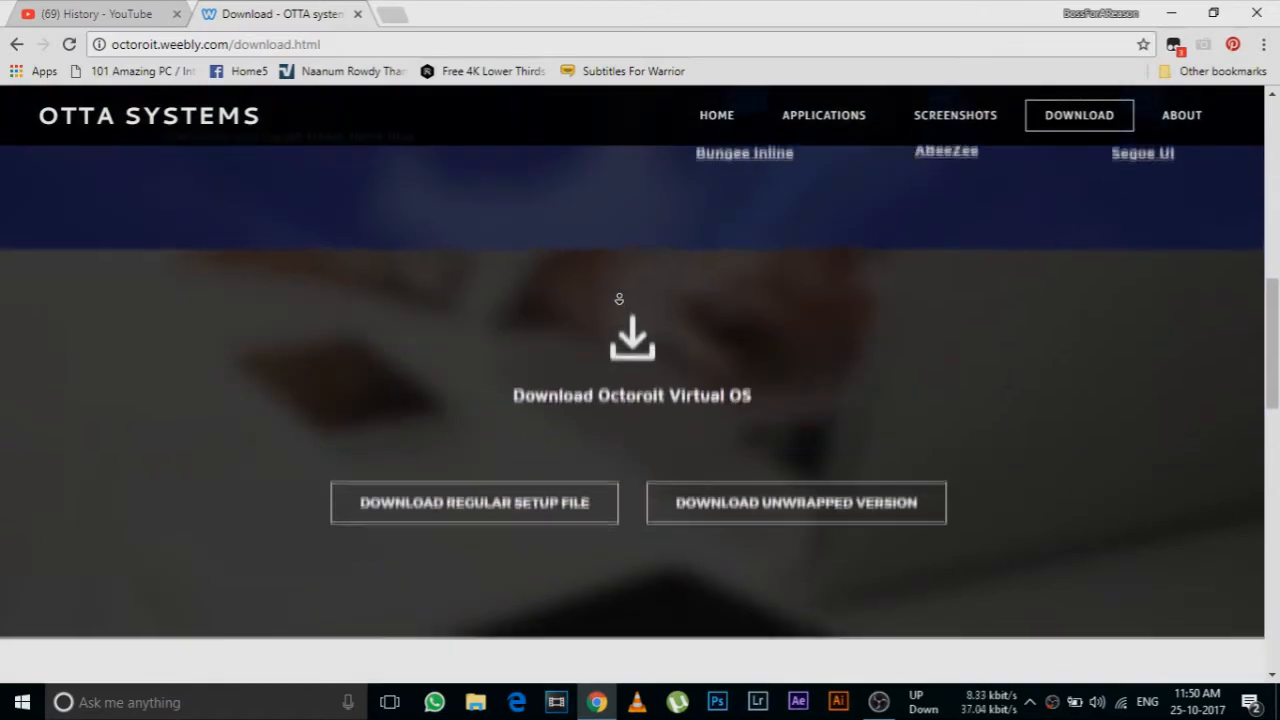
scroll("down", 3)
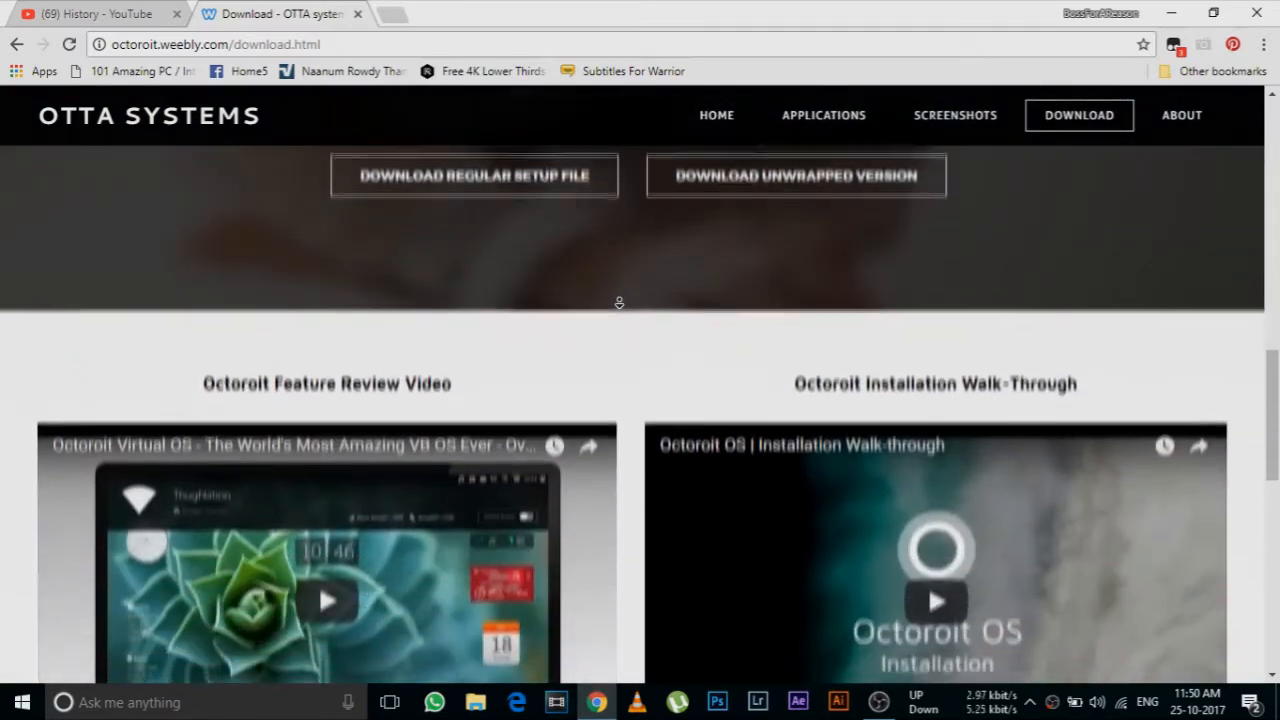
scroll("down", 3)
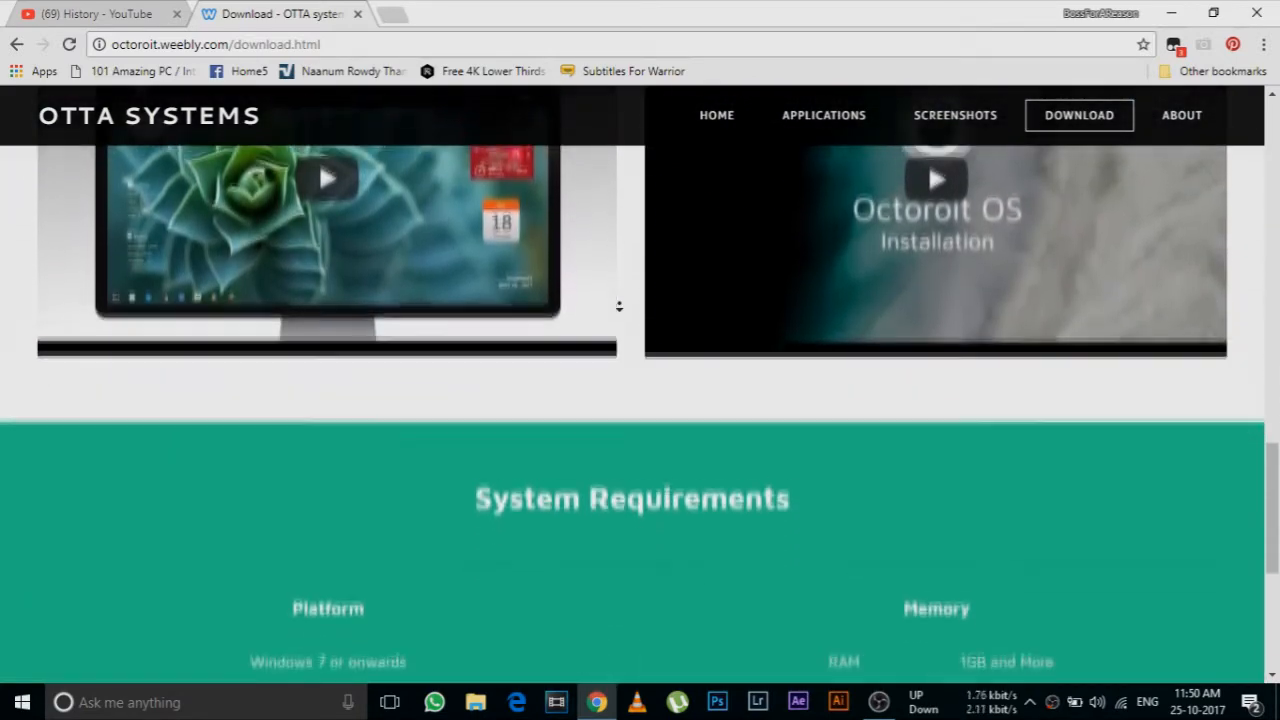
scroll("down", 3)
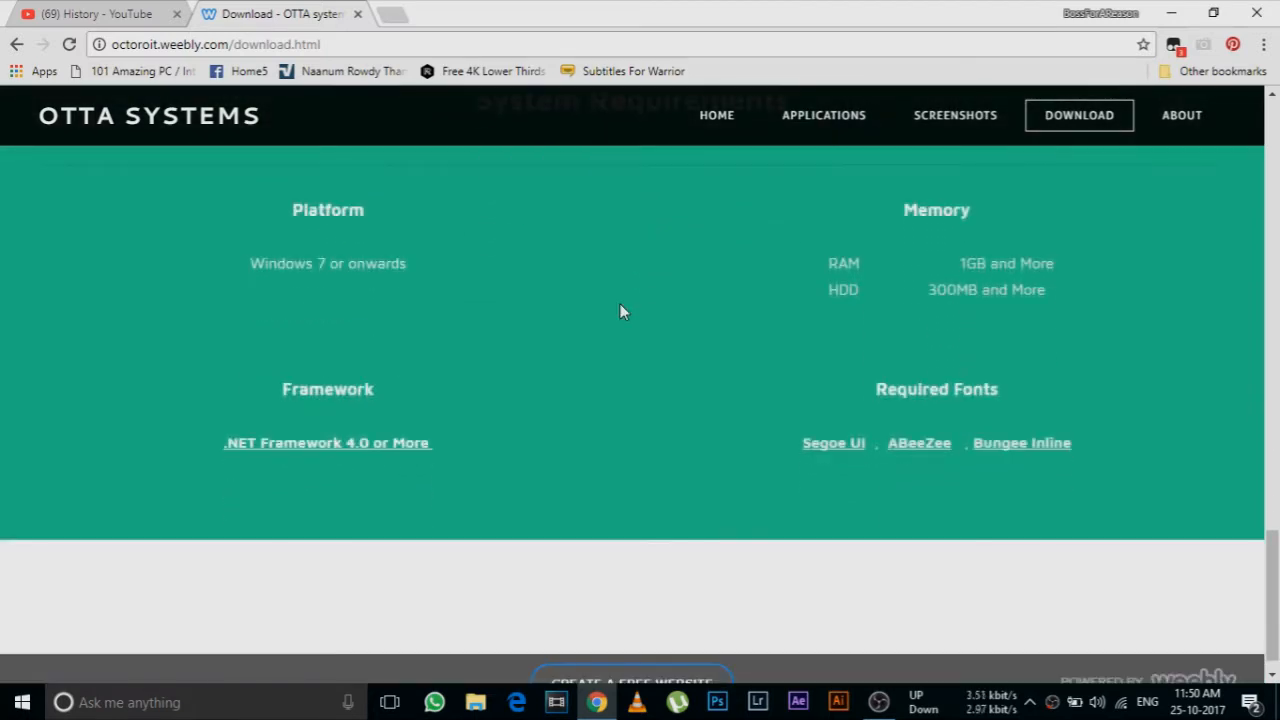
scroll("up", 3)
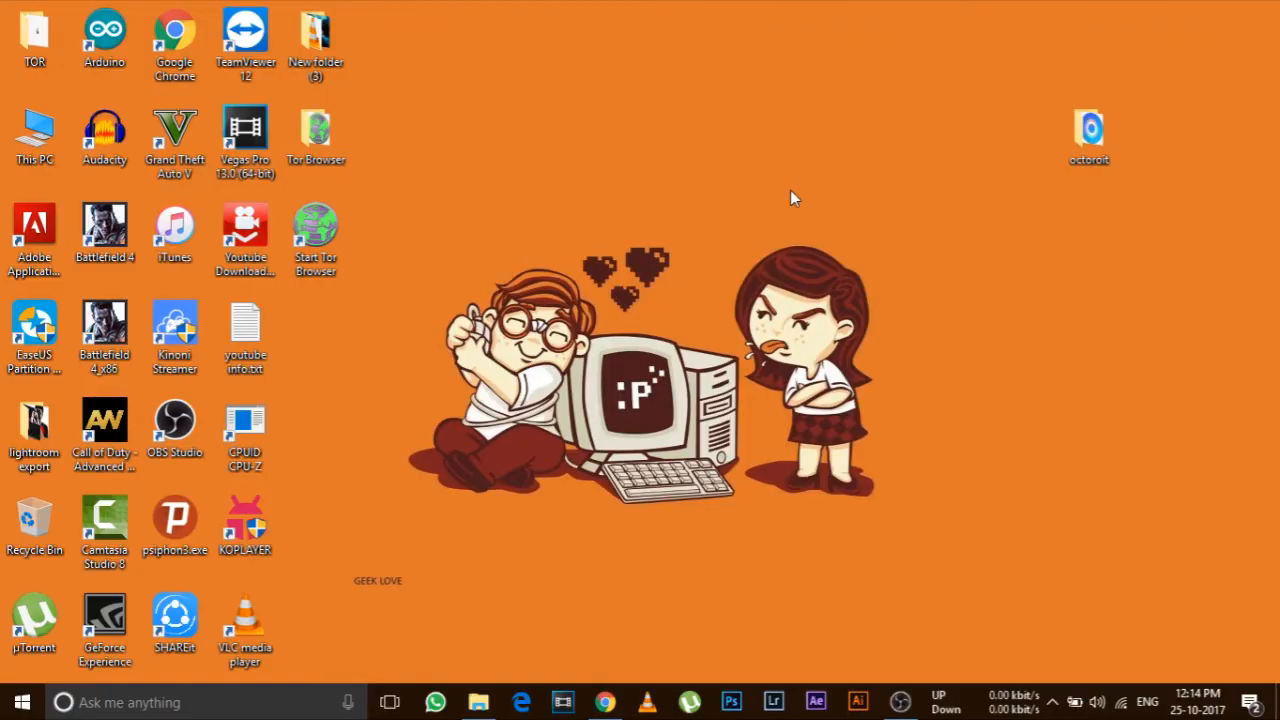
Step: Open the octoroit folder and extract abeezee.zip, bungeeinline.zip and segoe_ui.zip in place
double_click(1089, 127)
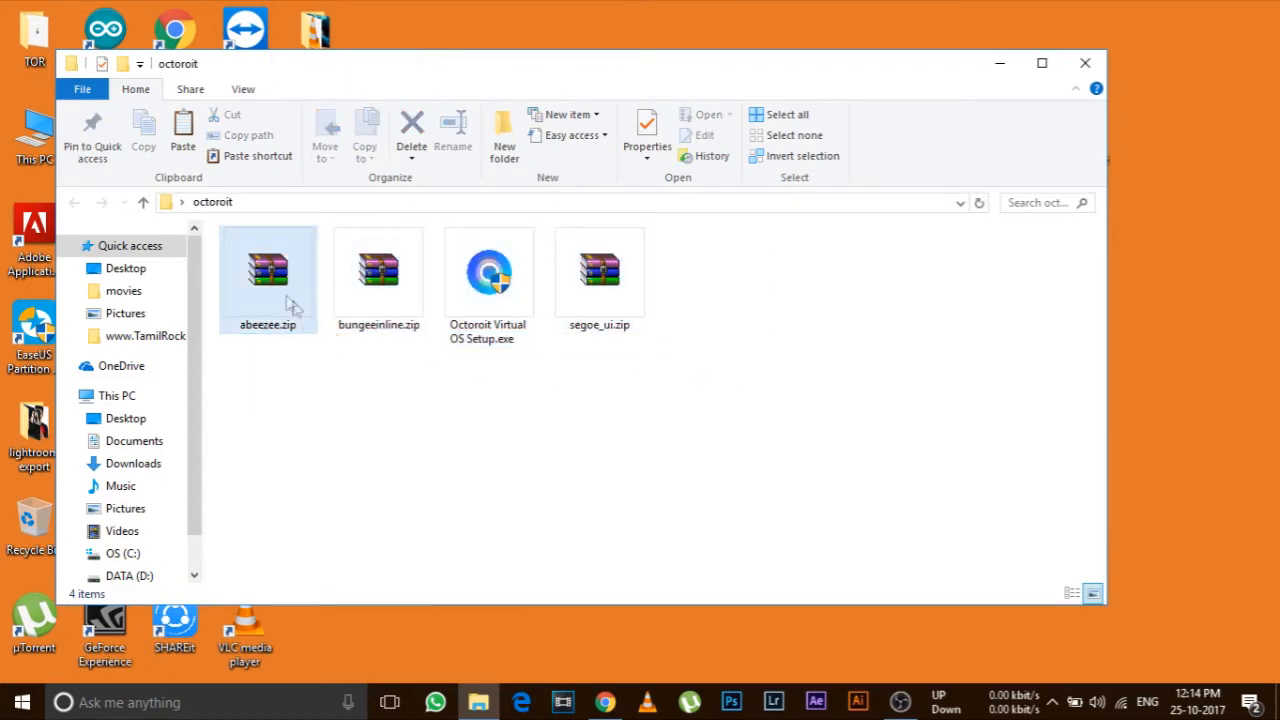
right_click(267, 275)
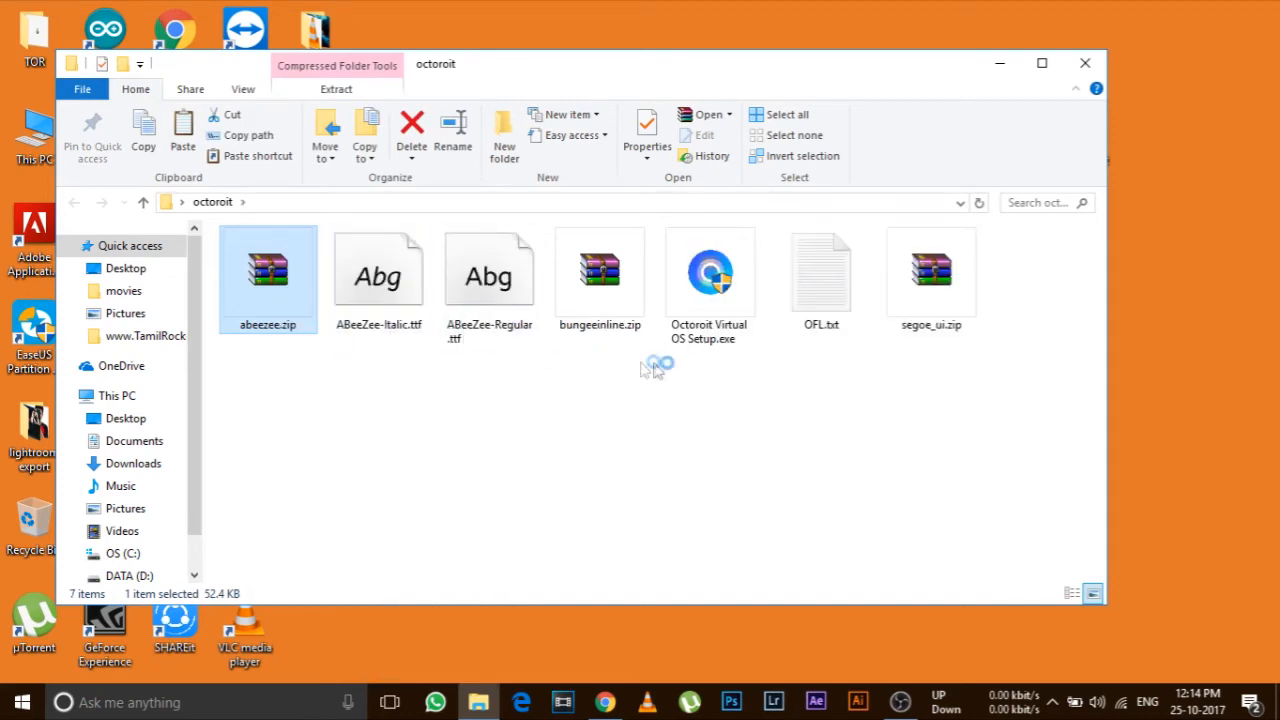
right_click(599, 270)
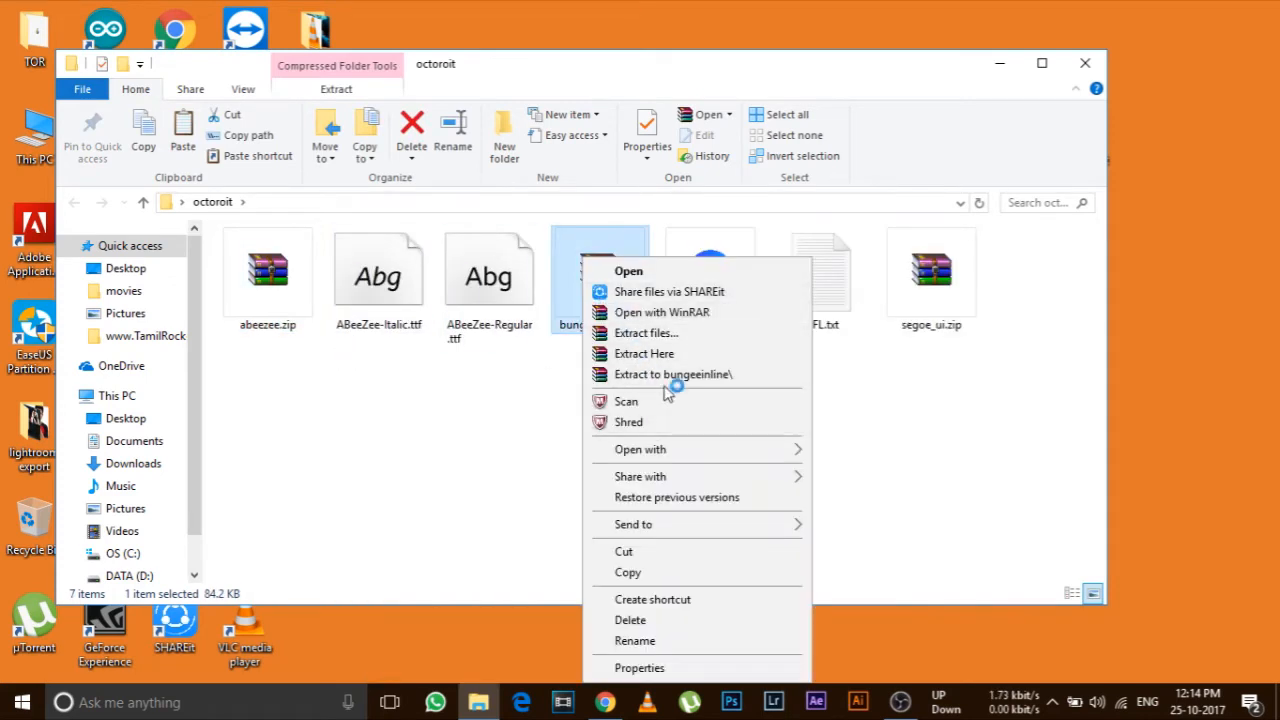
left_click(644, 353)
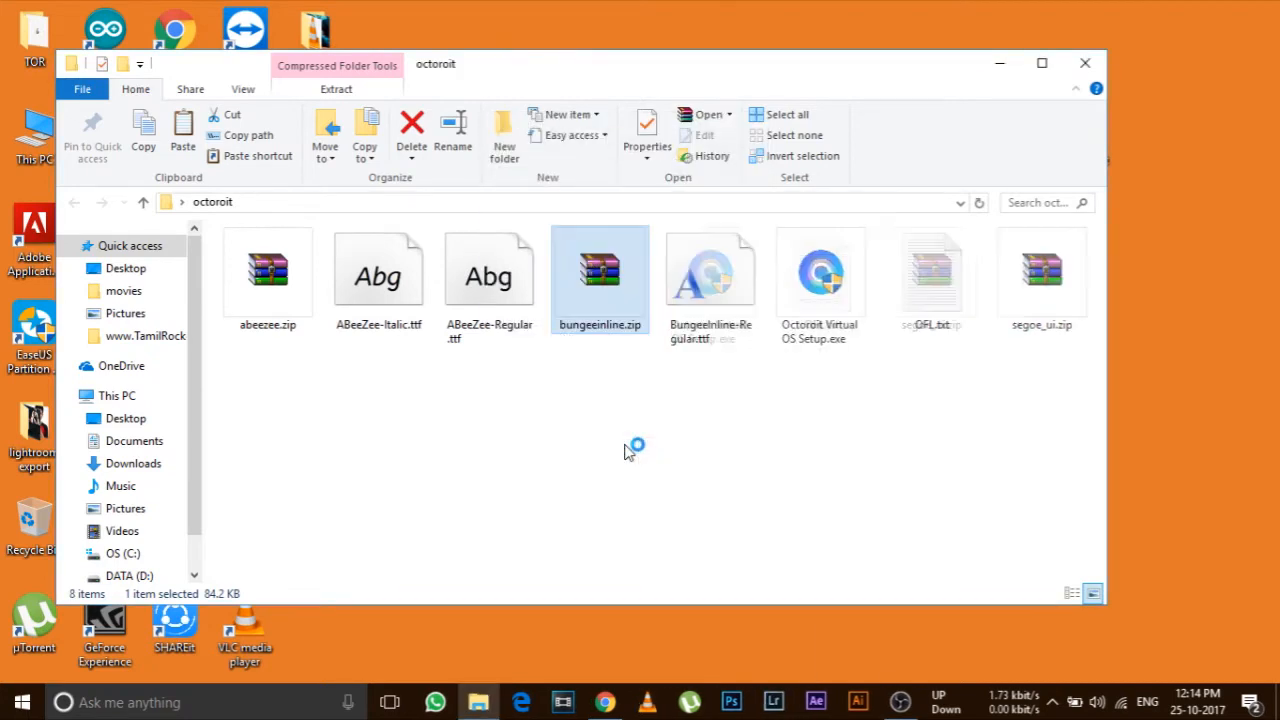
right_click(1041, 270)
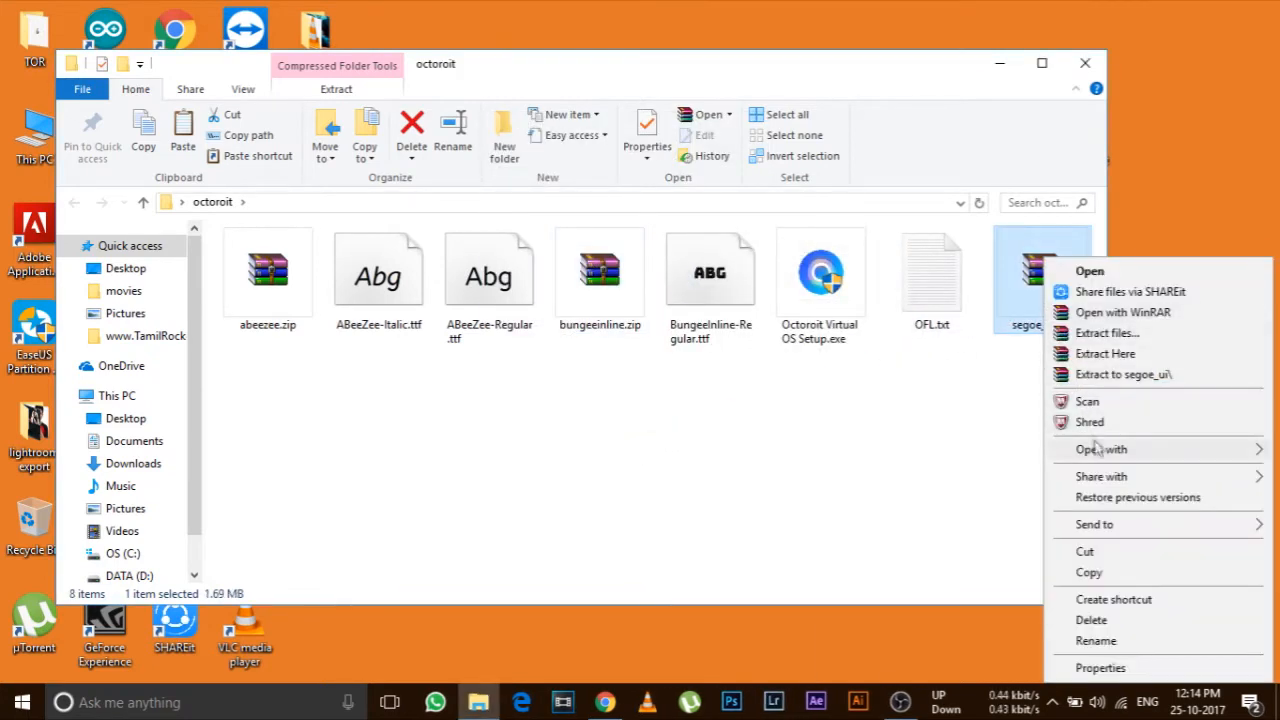
left_click(820, 373)
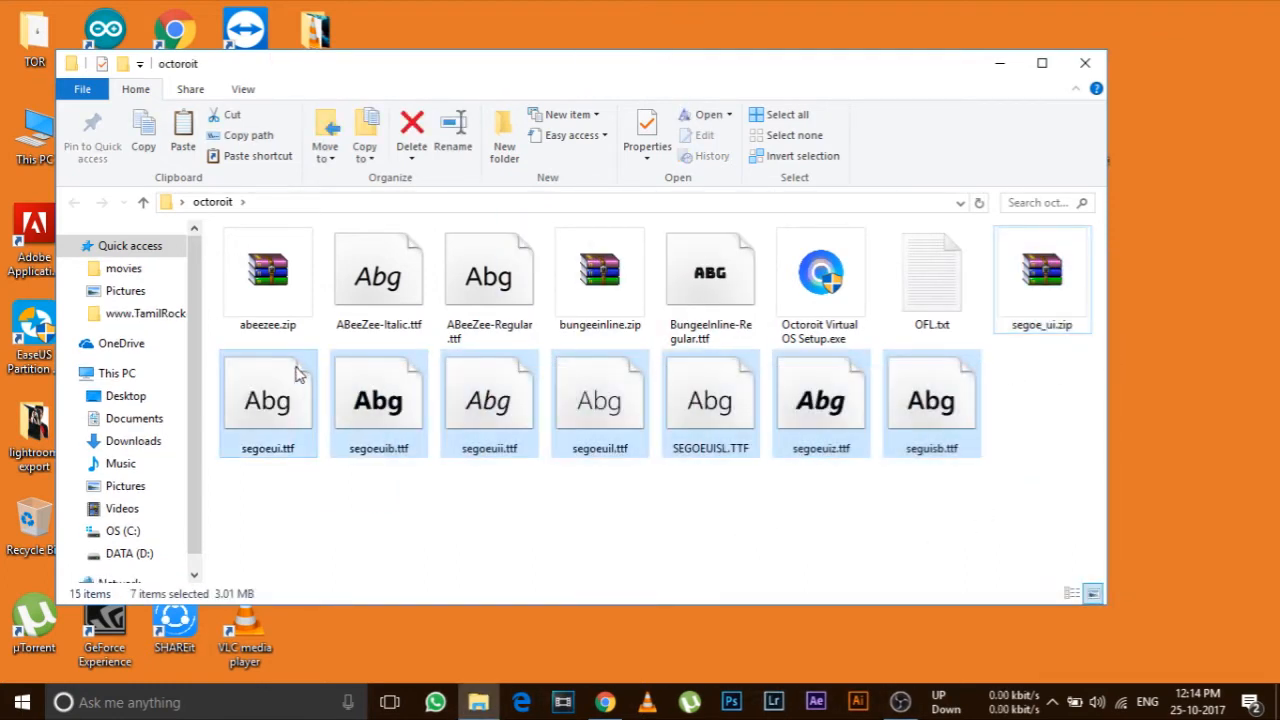
Step: Install the extracted fonts, replacing Segoe UI and Segoe UI Light, and select Octoroit Virtual OS Setup.exe
left_click(489, 275)
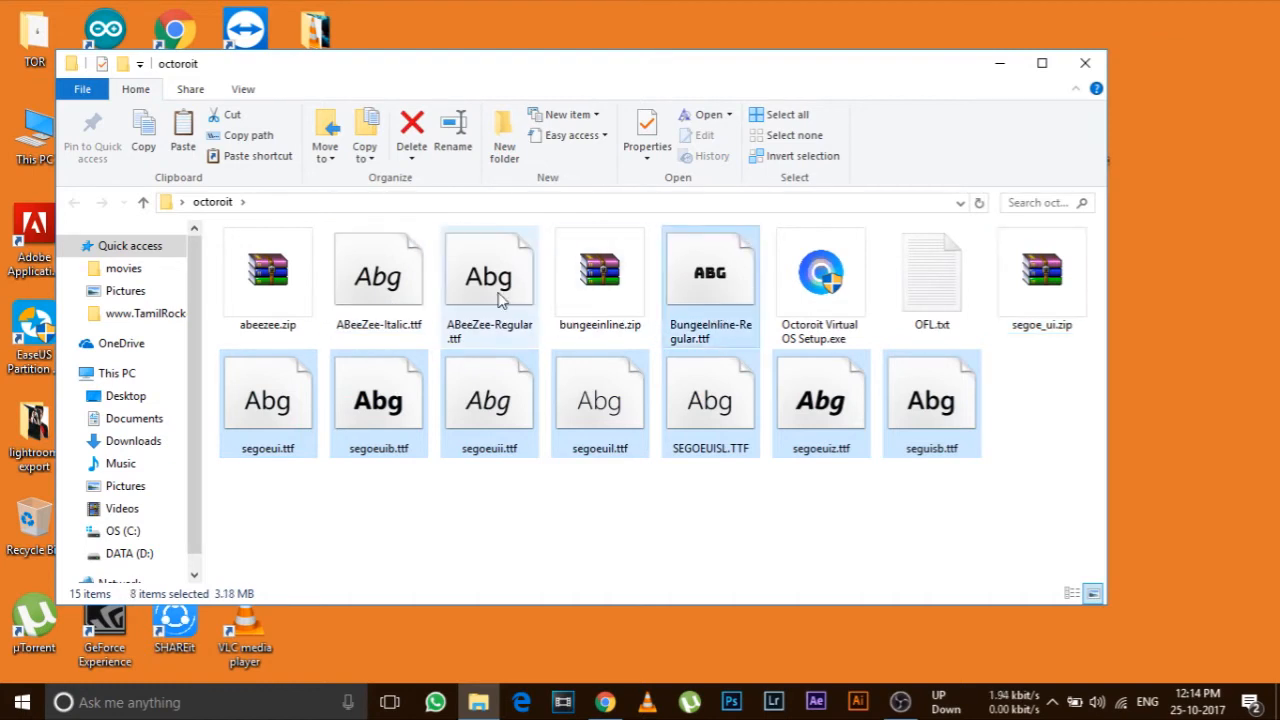
left_click(710, 272)
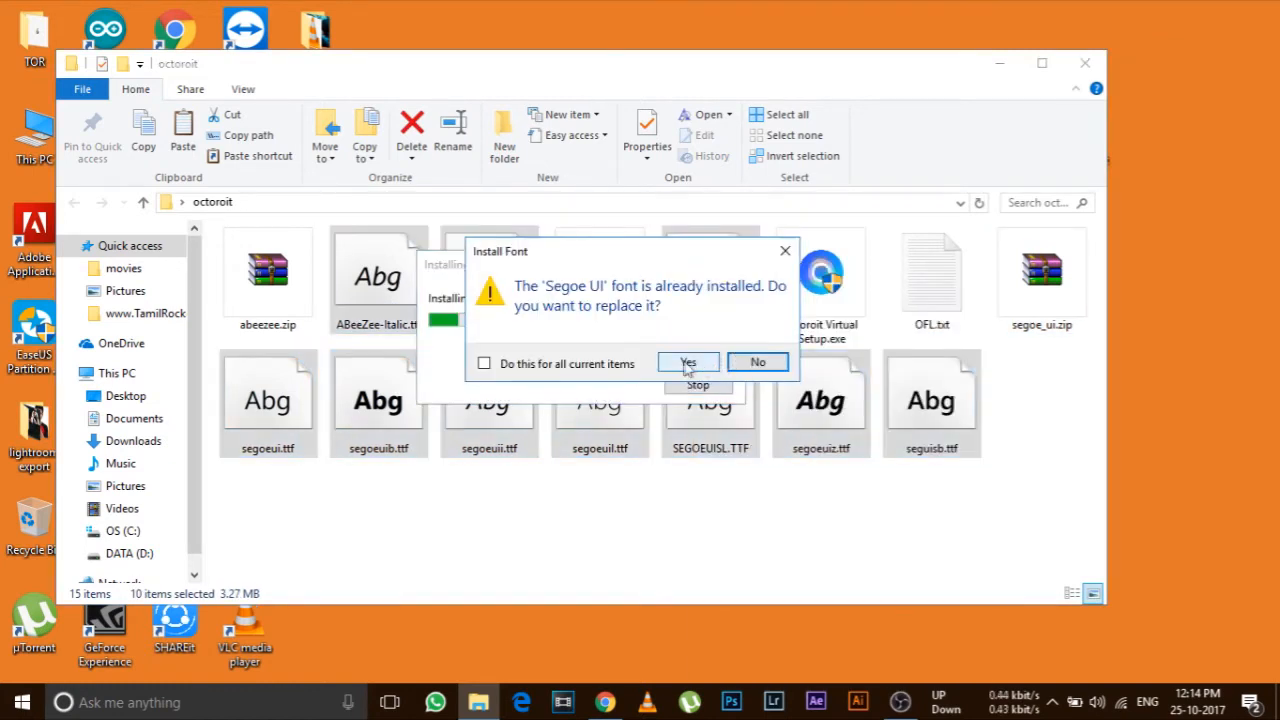
left_click(687, 362)
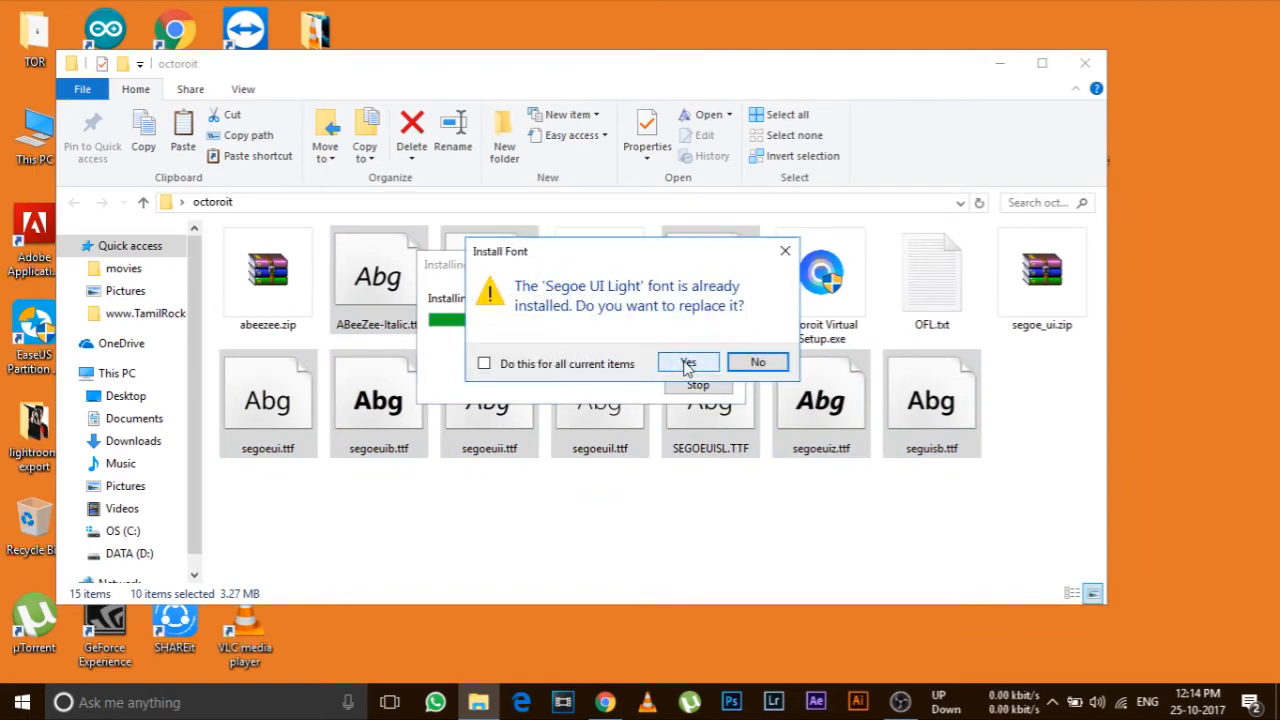
left_click(687, 362)
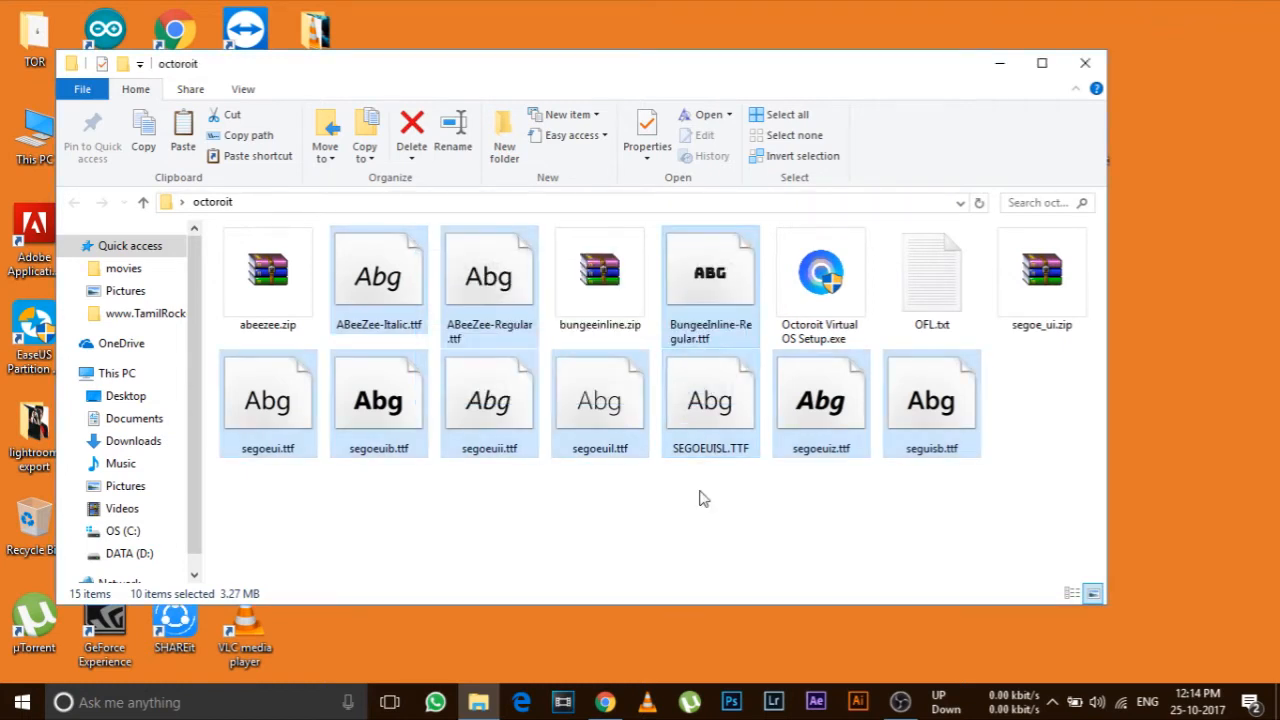
left_click(700, 500)
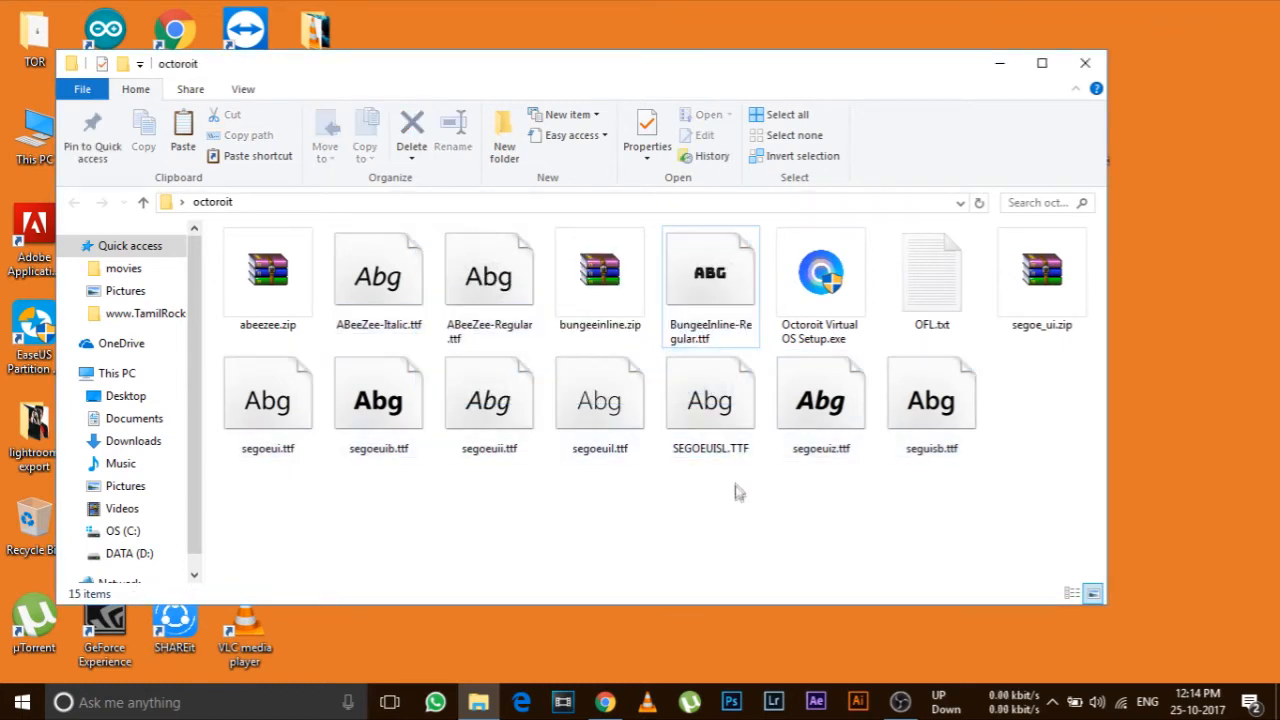
left_click(820, 285)
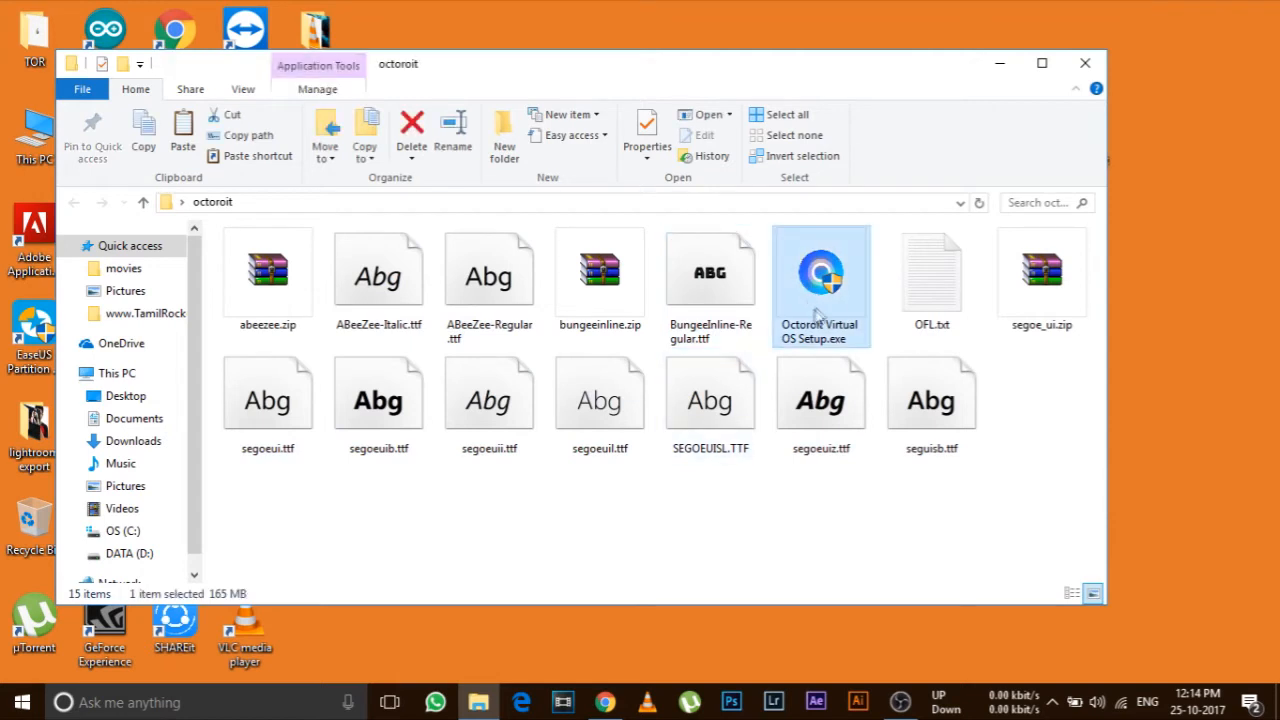
mouse_move(830, 503)
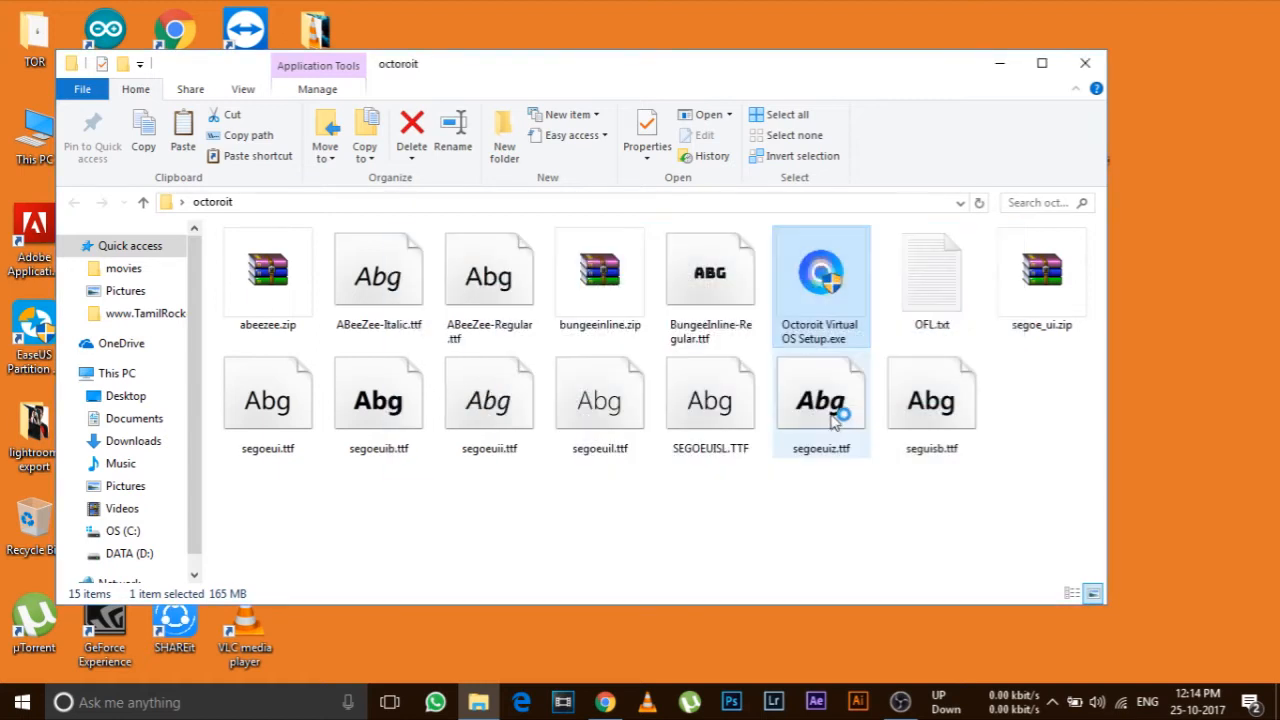
Step: Launch Octoroit Virtual OS Setup.exe to bring up the setup wizard
double_click(821, 271)
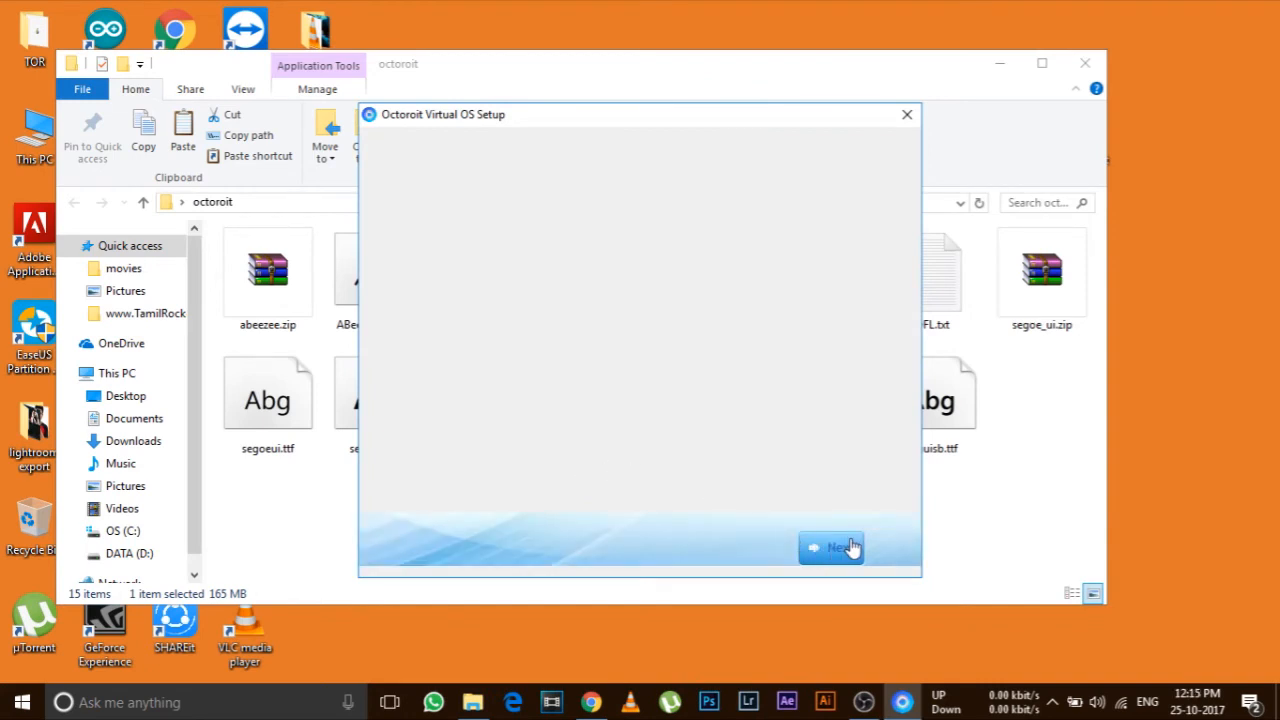
mouse_move(850, 552)
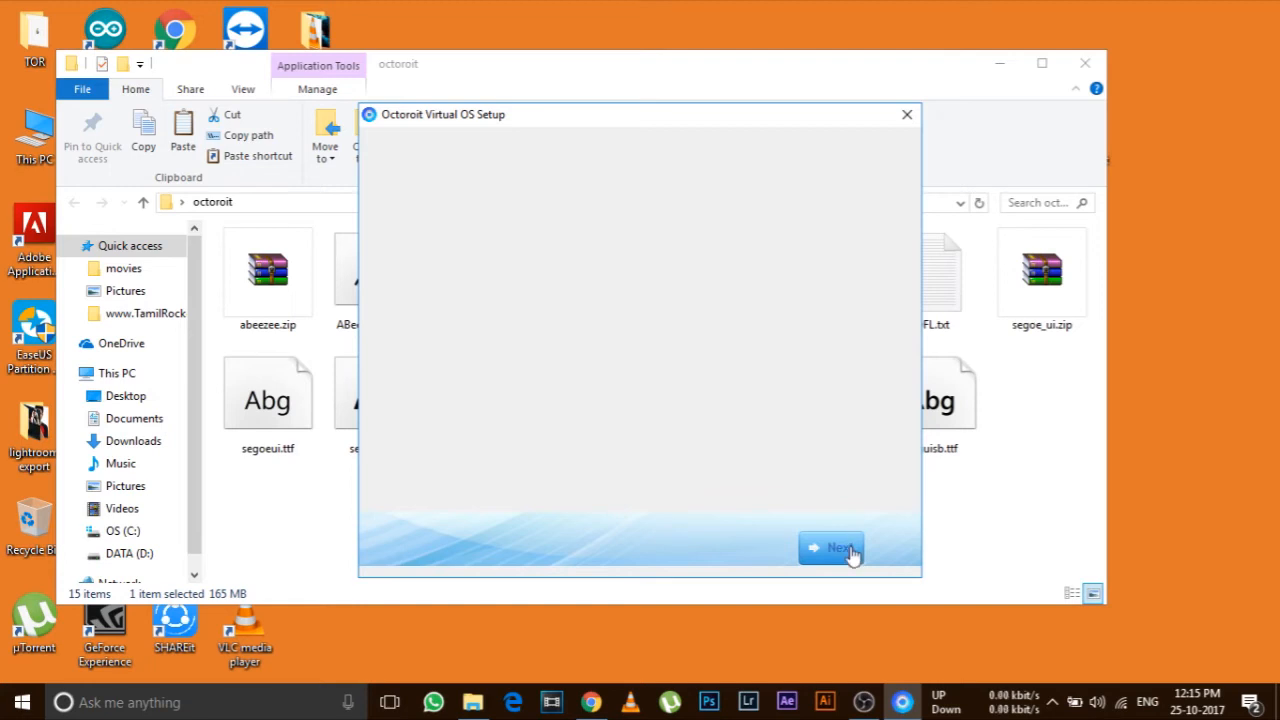
Step: Run the standard Install Now setup with common features into the default location
left_click(832, 548)
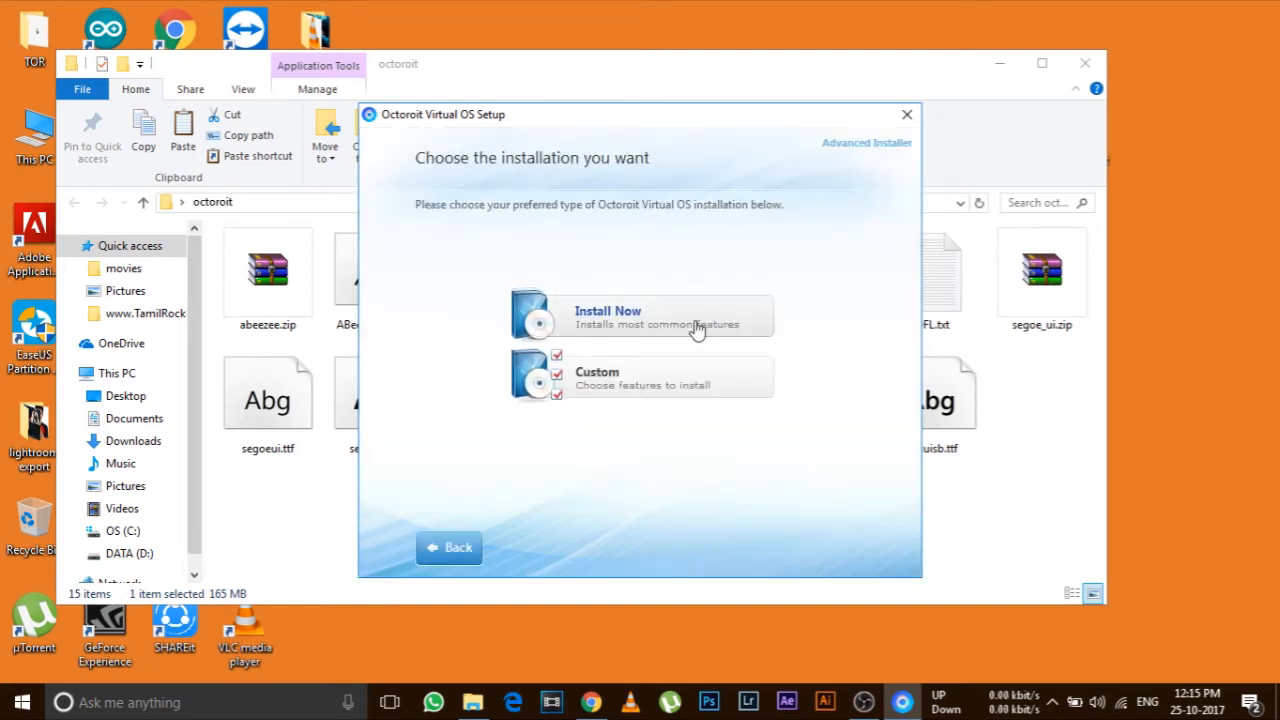
left_click(641, 315)
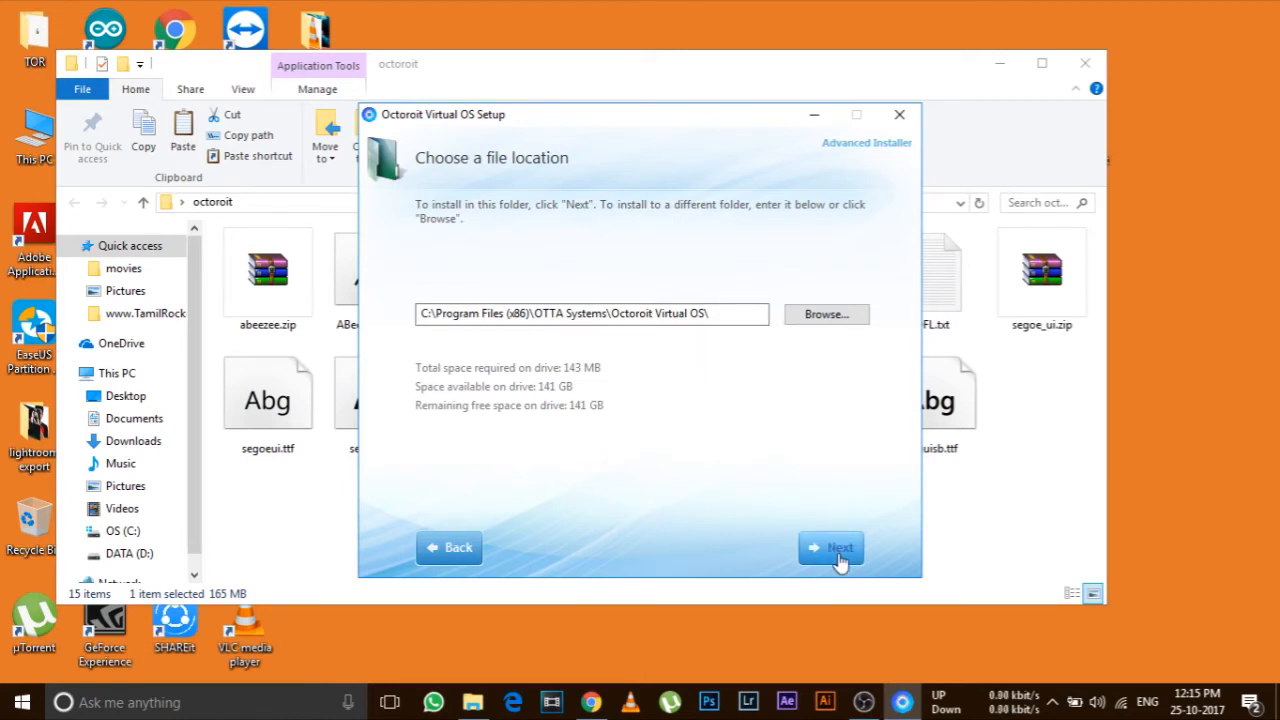
left_click(831, 547)
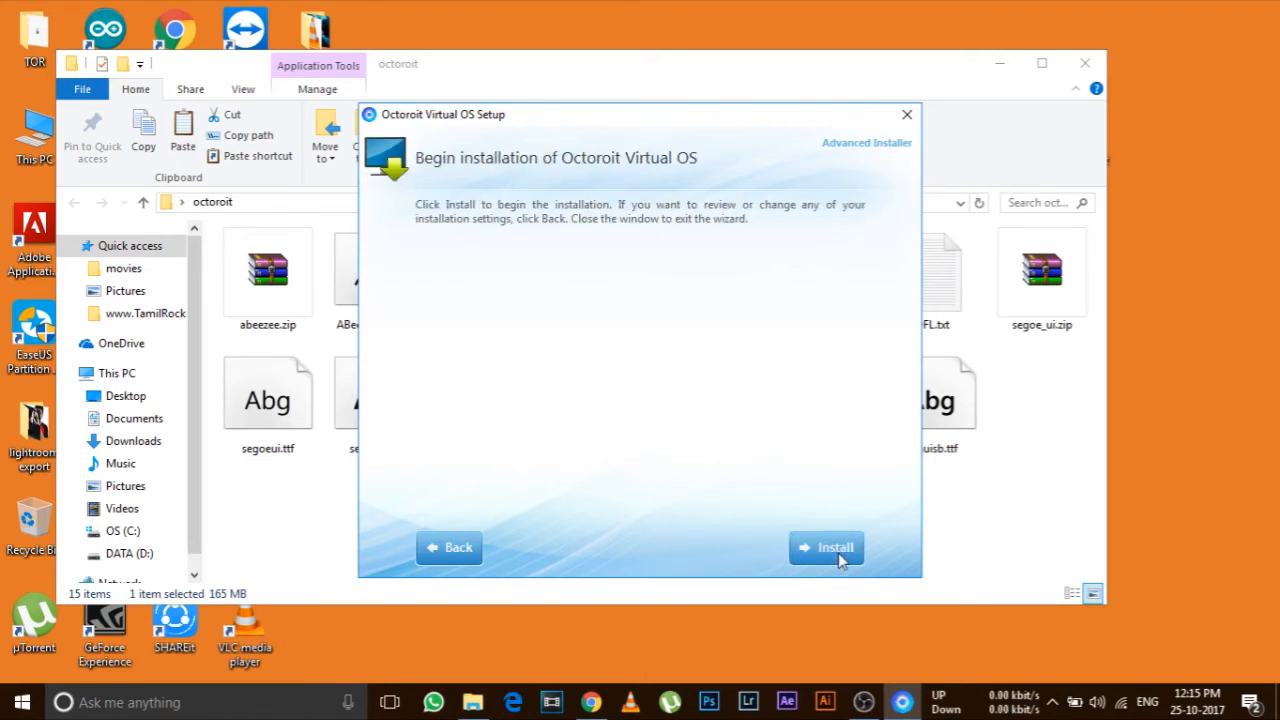
left_click(826, 547)
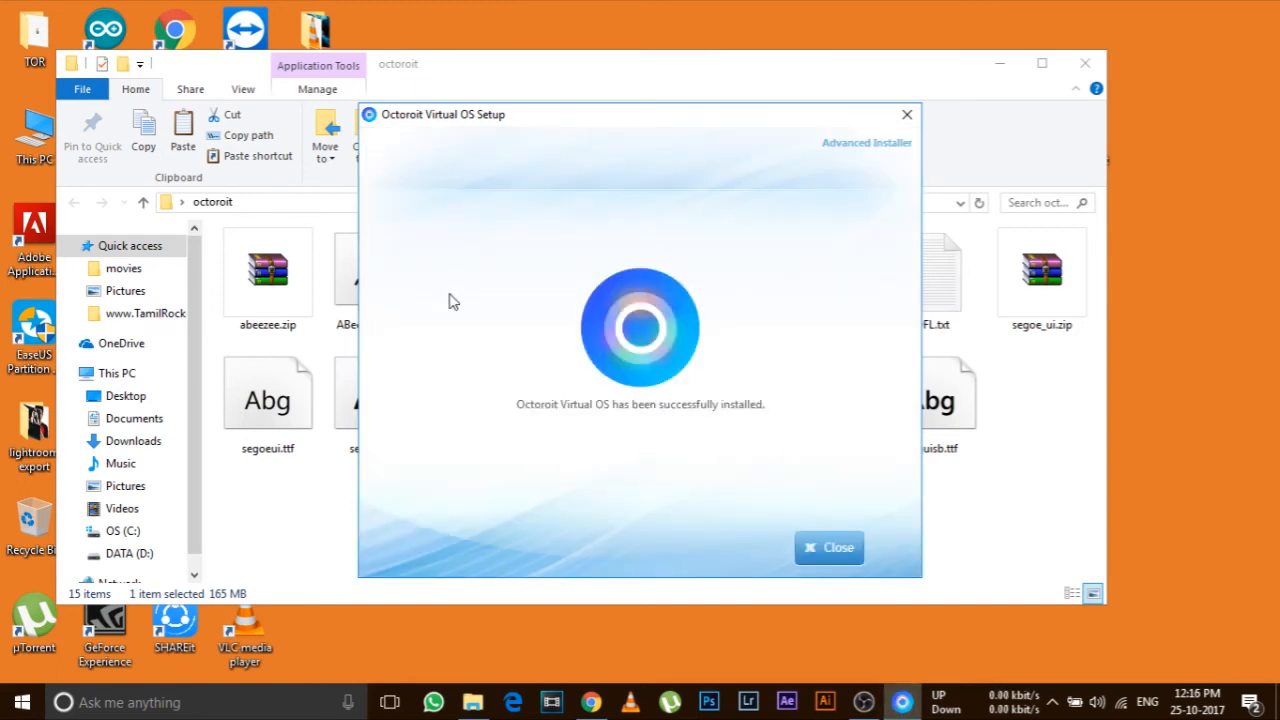
mouse_move(828, 547)
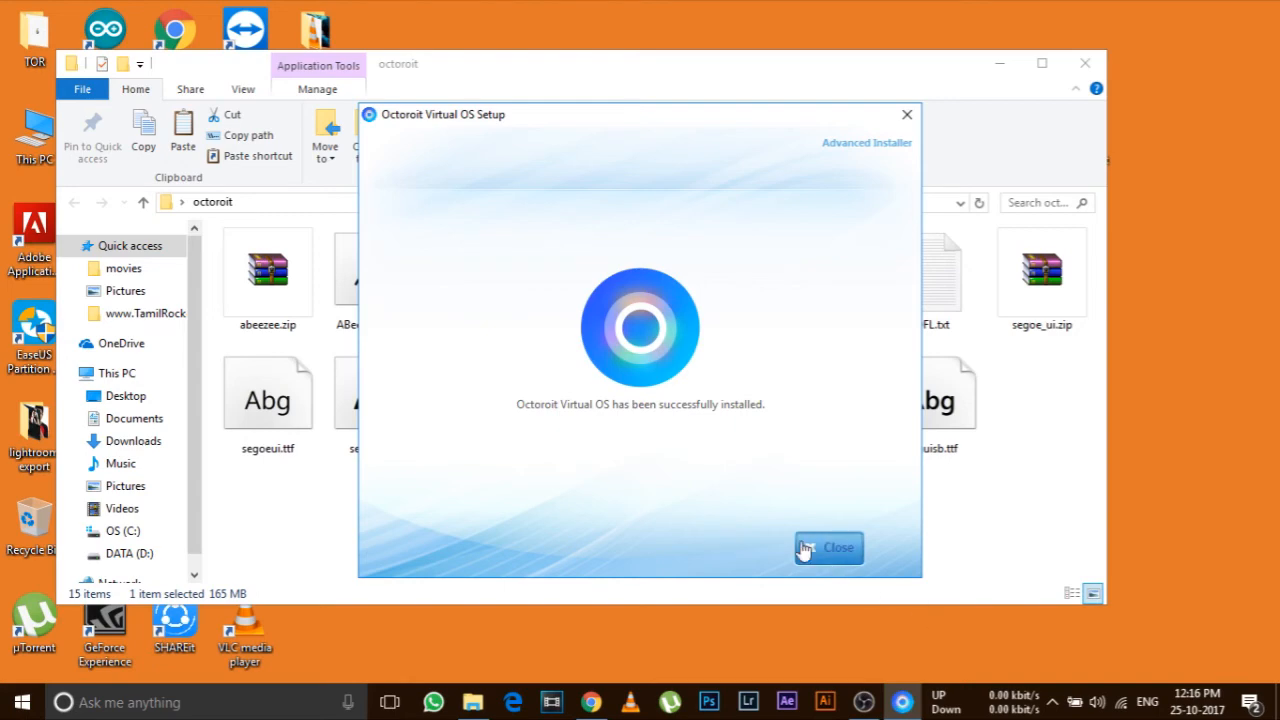
Step: Close the installer and select Octoroit Virtual OS.exe in Program Files (x86)\OTTA Systems\Octoroit Virtual OS
left_click(828, 547)
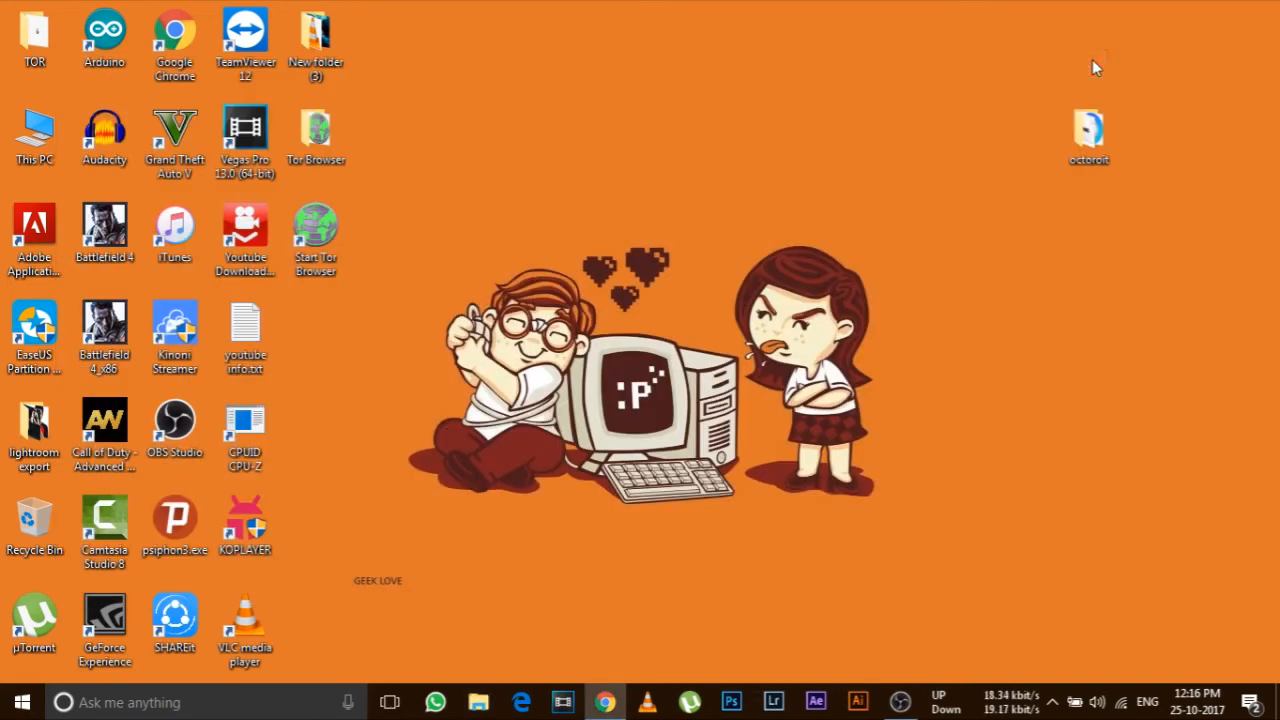
mouse_move(777, 292)
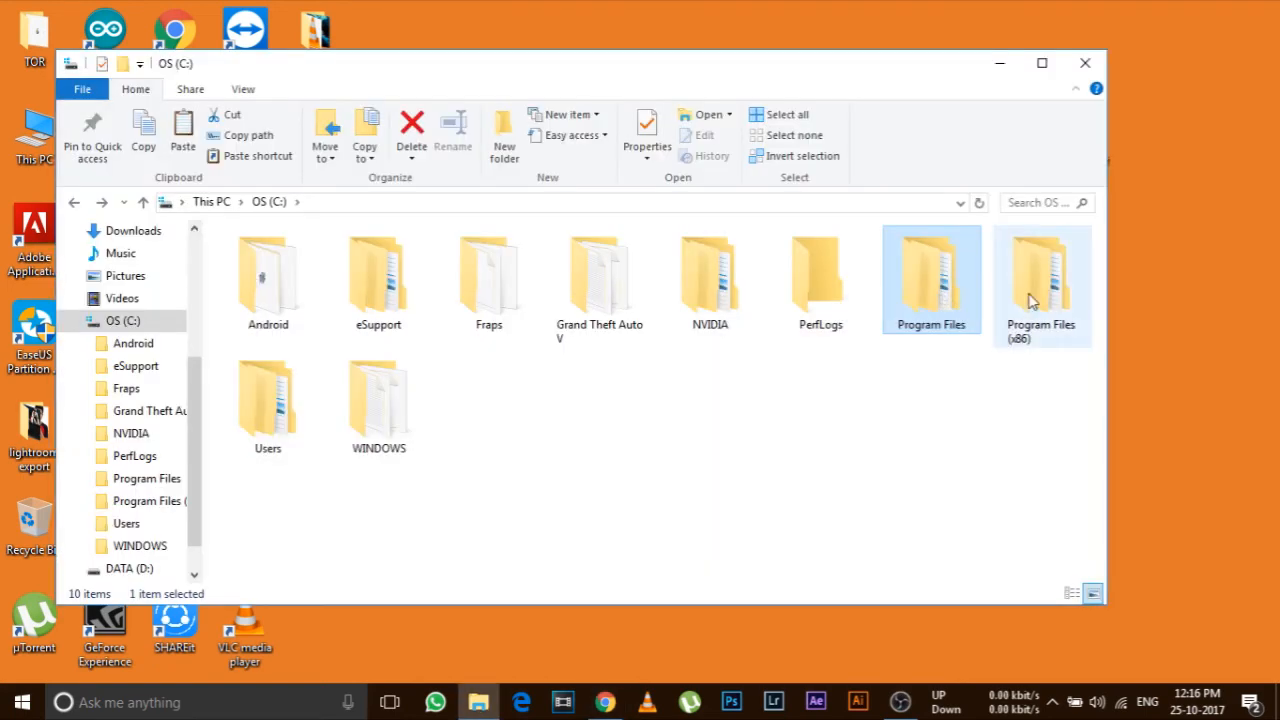
double_click(1041, 280)
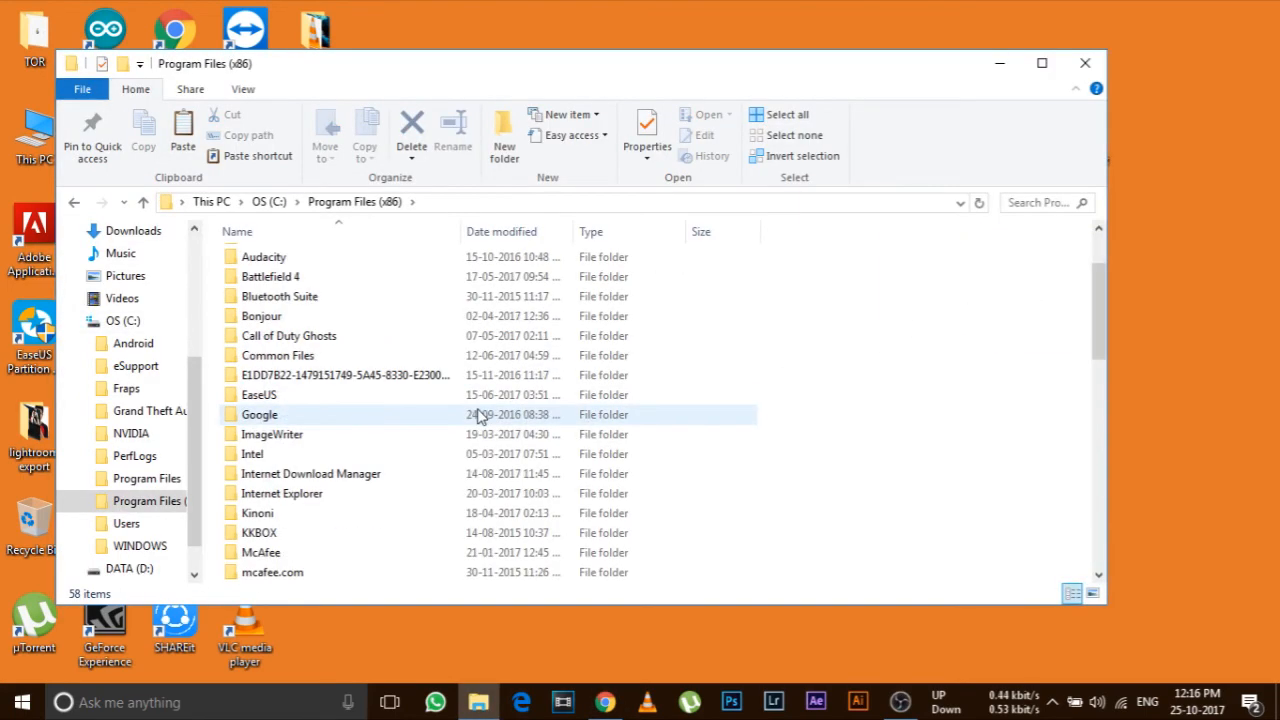
scroll("down", 3)
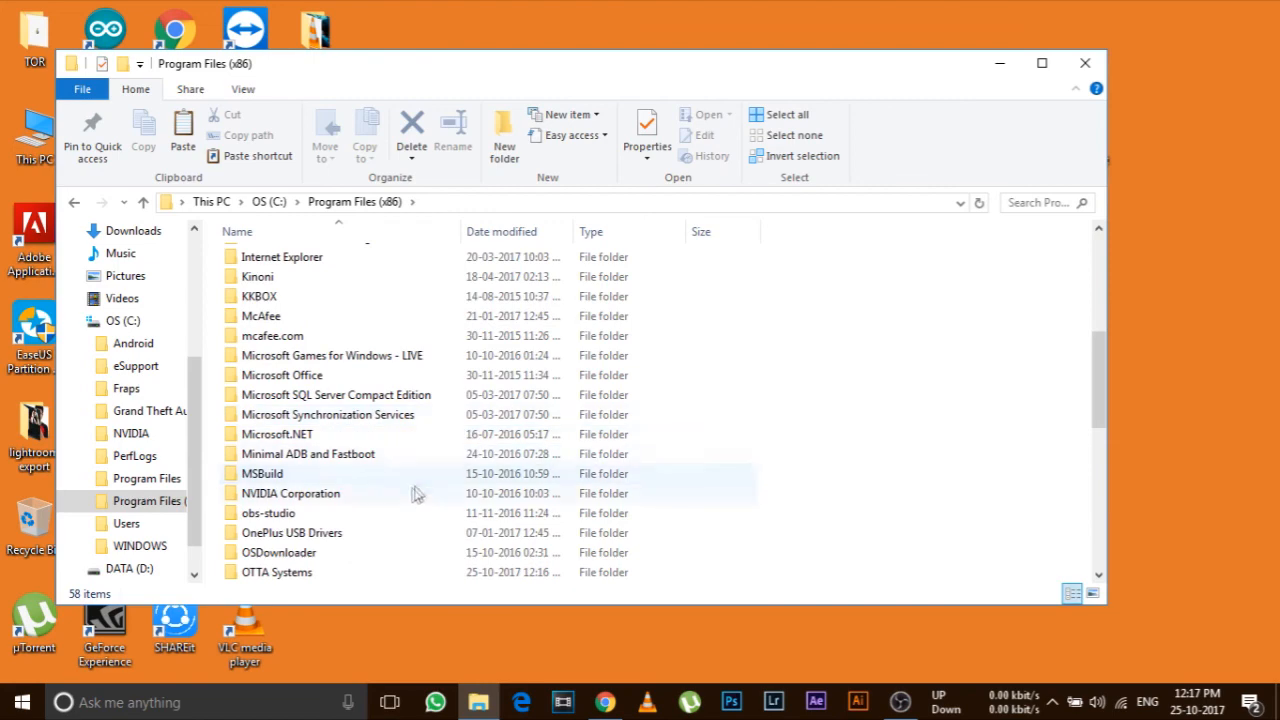
double_click(277, 572)
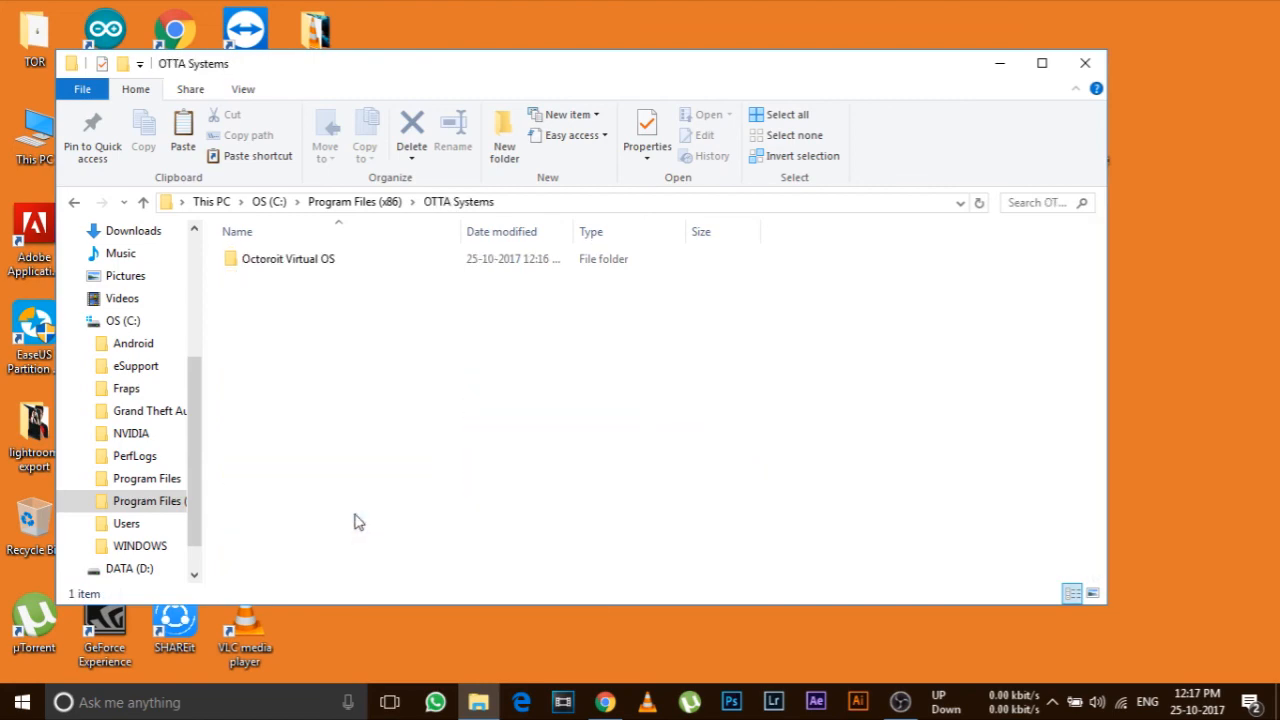
double_click(288, 258)
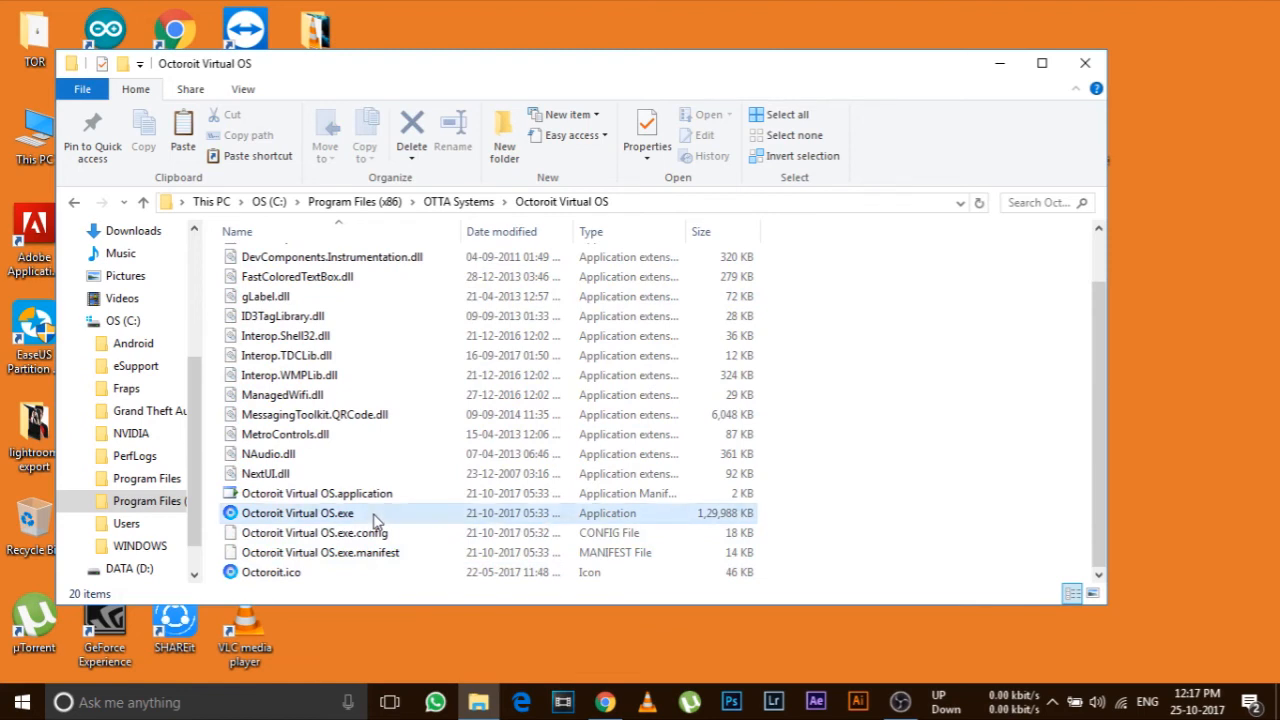
left_click(297, 513)
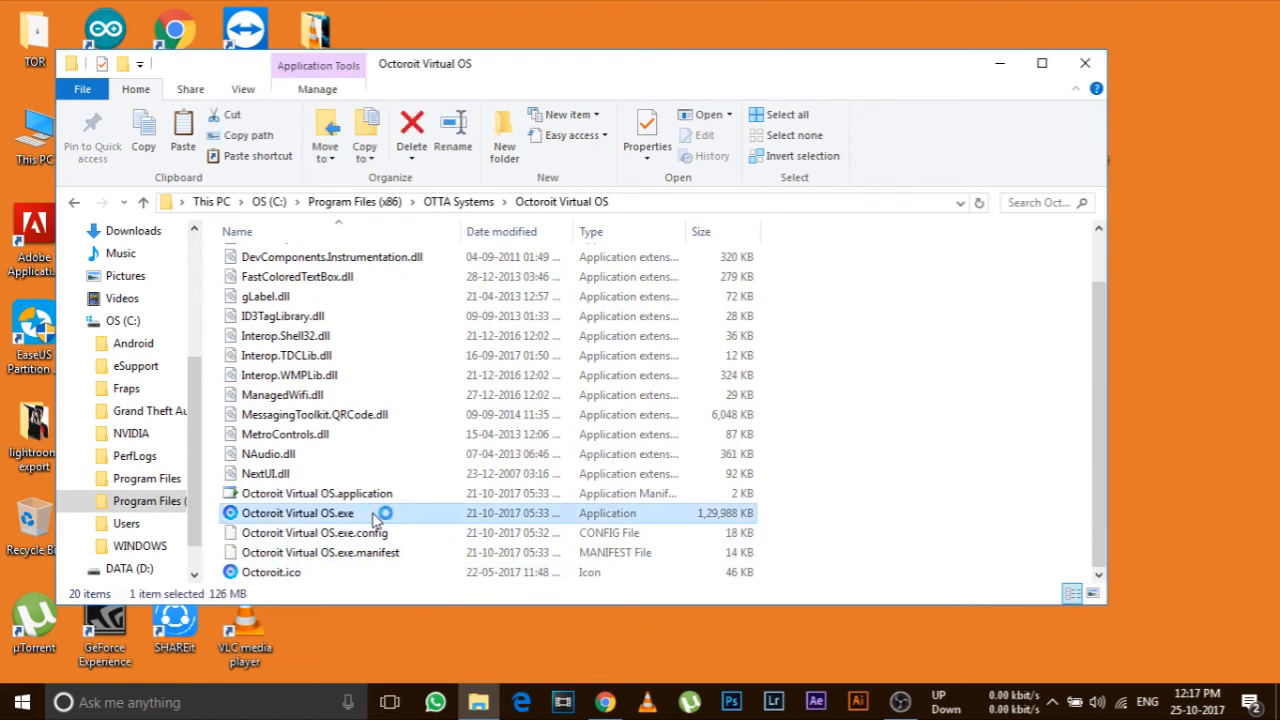